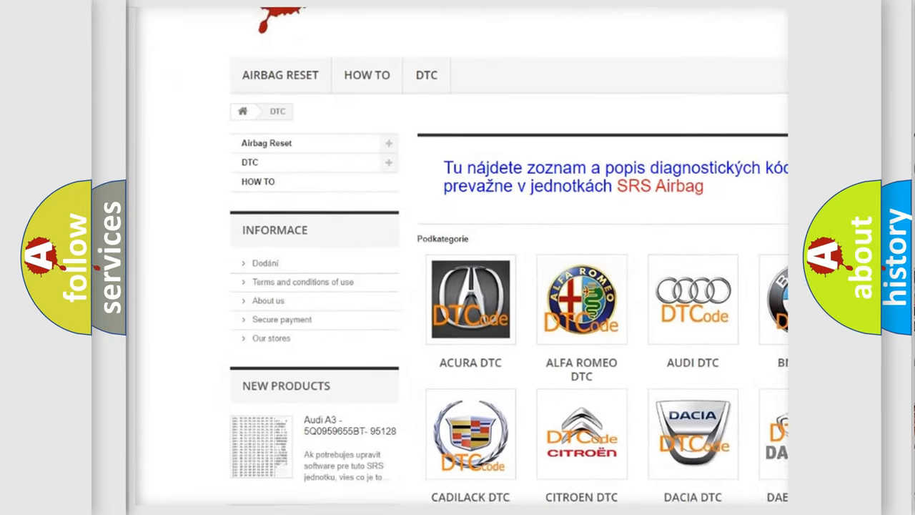
scroll(down, 3)
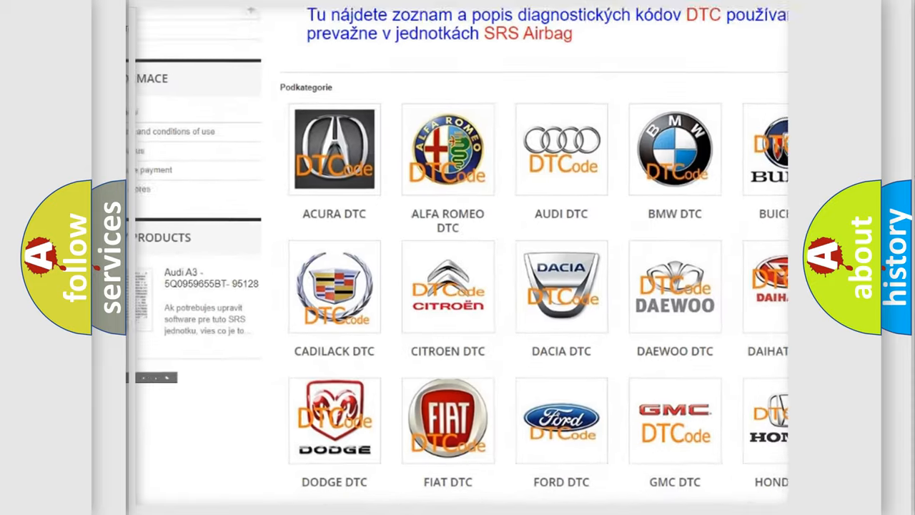
scroll(down, 3)
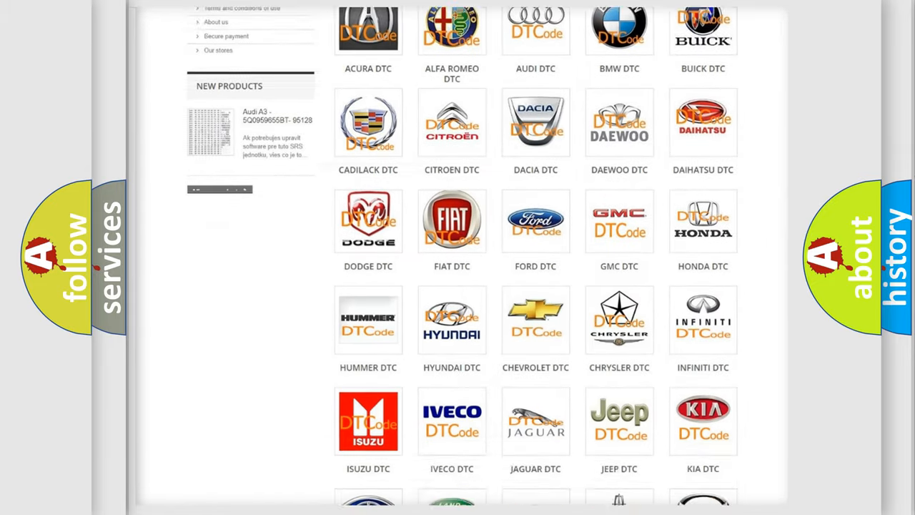
scroll(down, 3)
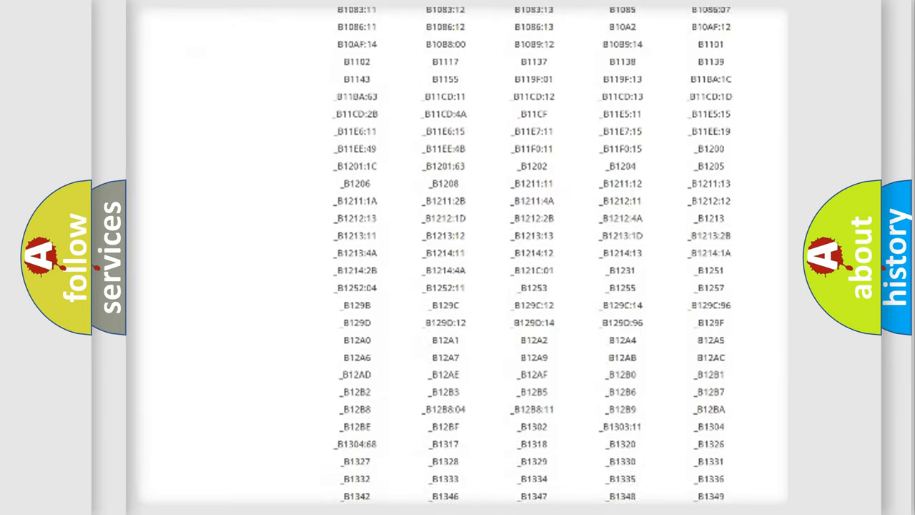
scroll(down, 3)
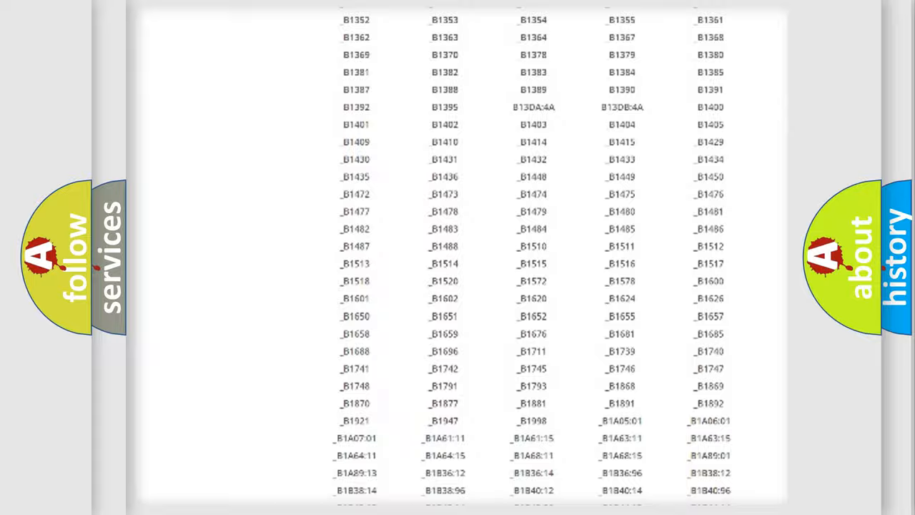